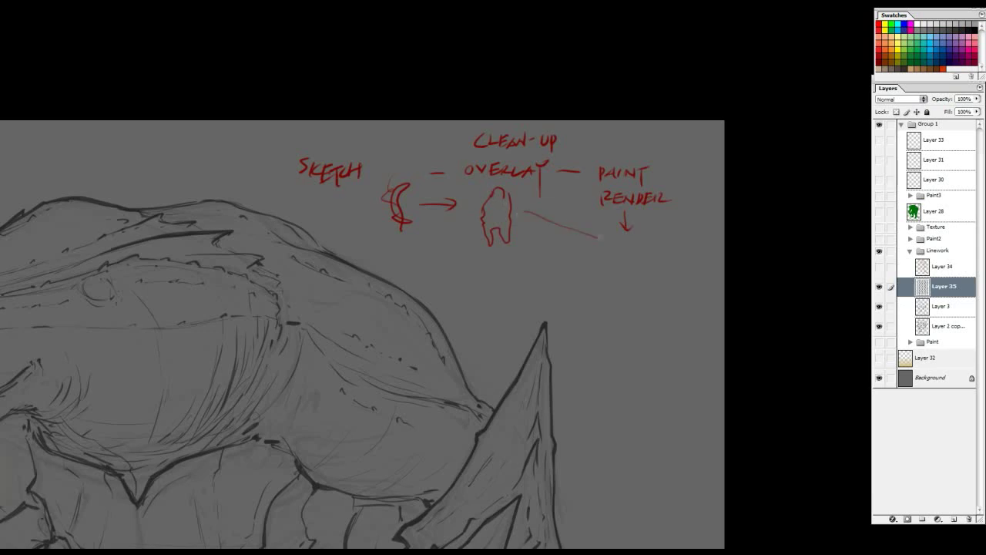
Step: Sketch two red render thumbnails and circle them, then remove the red notes layer
left_click_drag(601, 239, 612, 293)
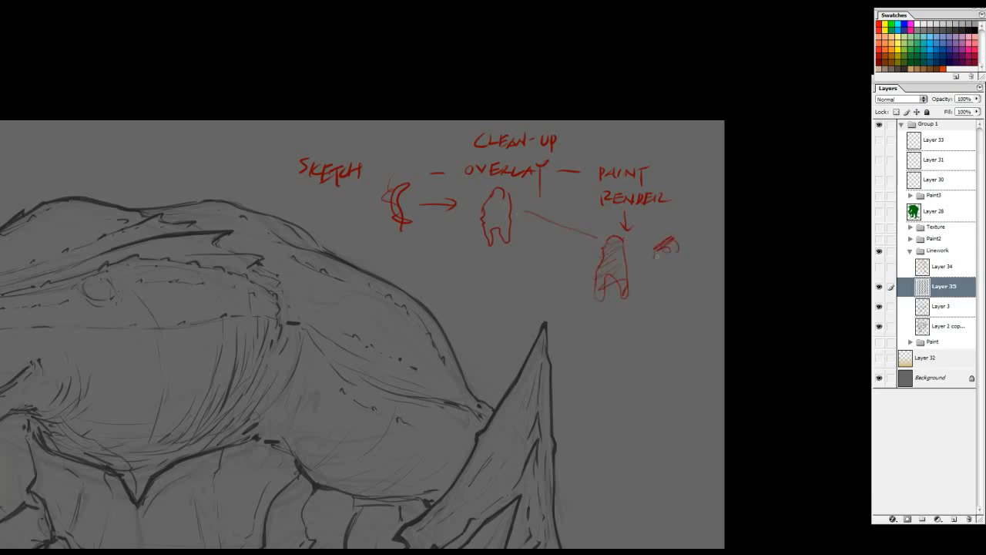
left_click_drag(663, 247, 678, 300)
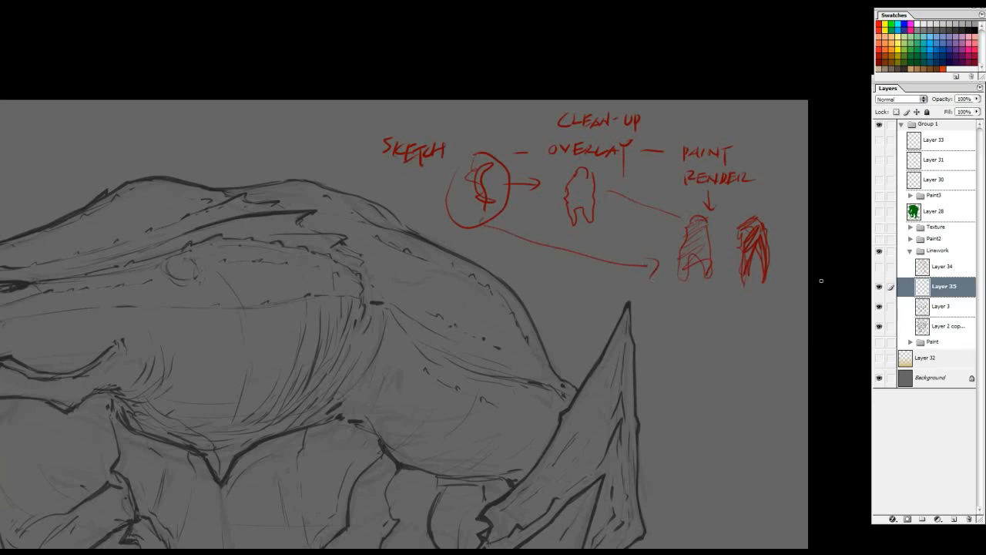
left_click_drag(461, 143, 478, 147)
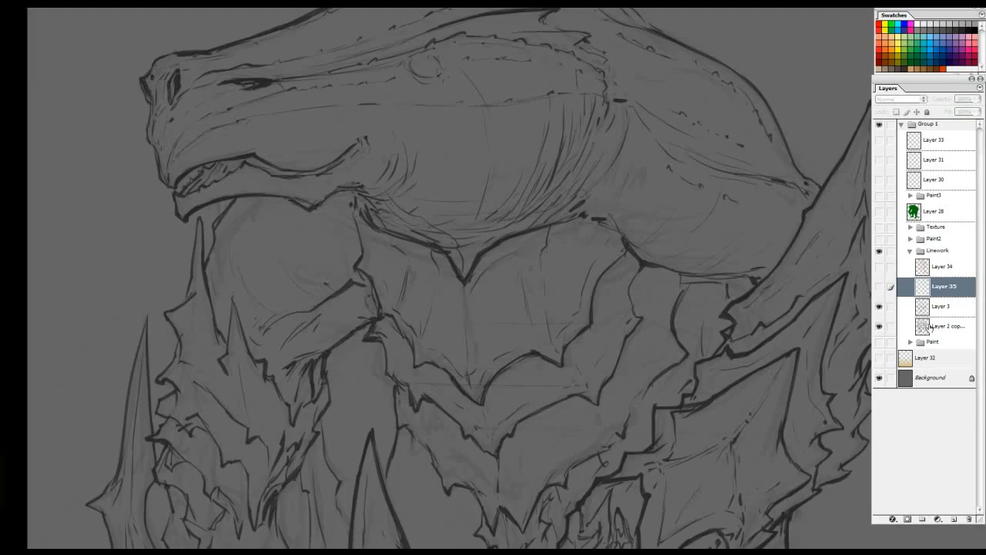
left_click(944, 326)
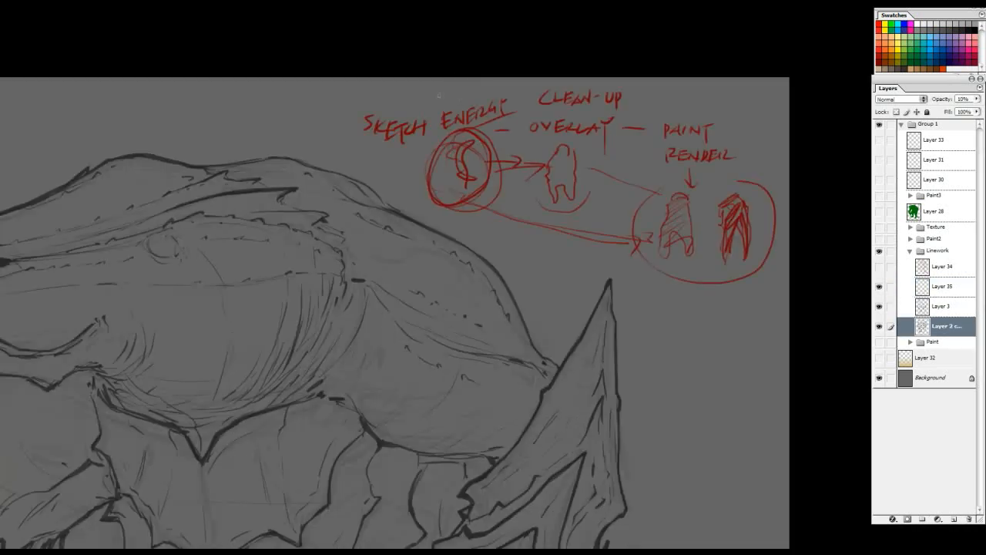
left_click(944, 286)
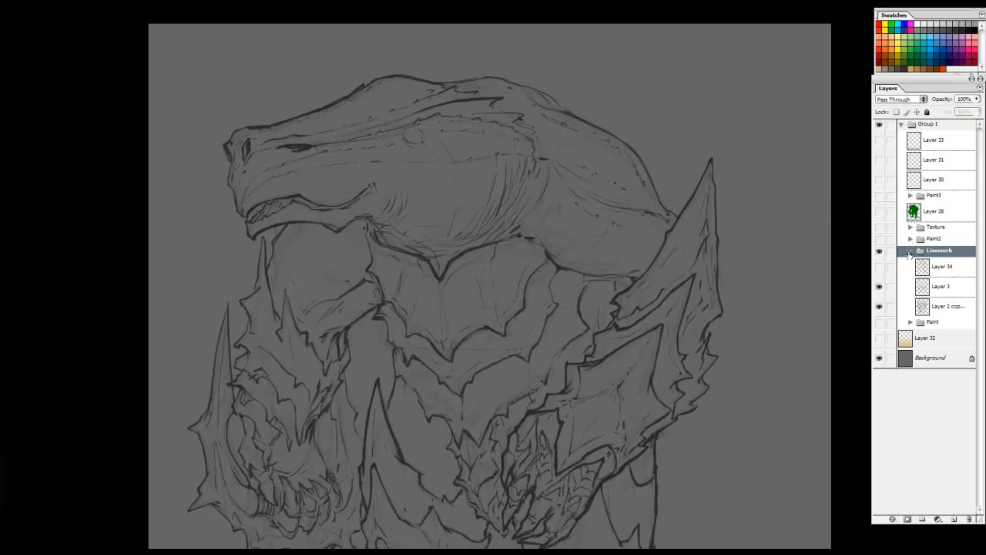
Step: Collapse the Linework group and expand the Paint group to show the brown base fill
left_click(910, 249)
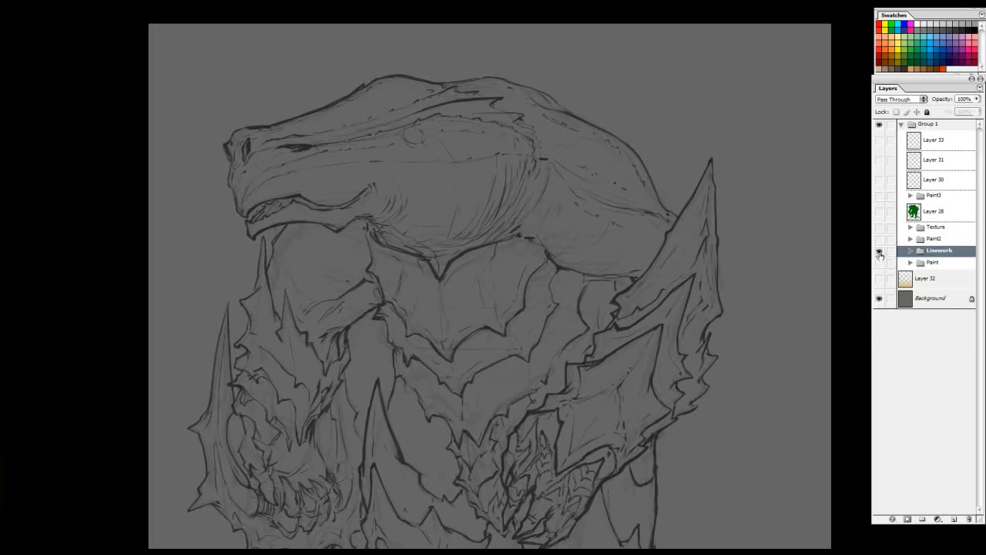
left_click(877, 250)
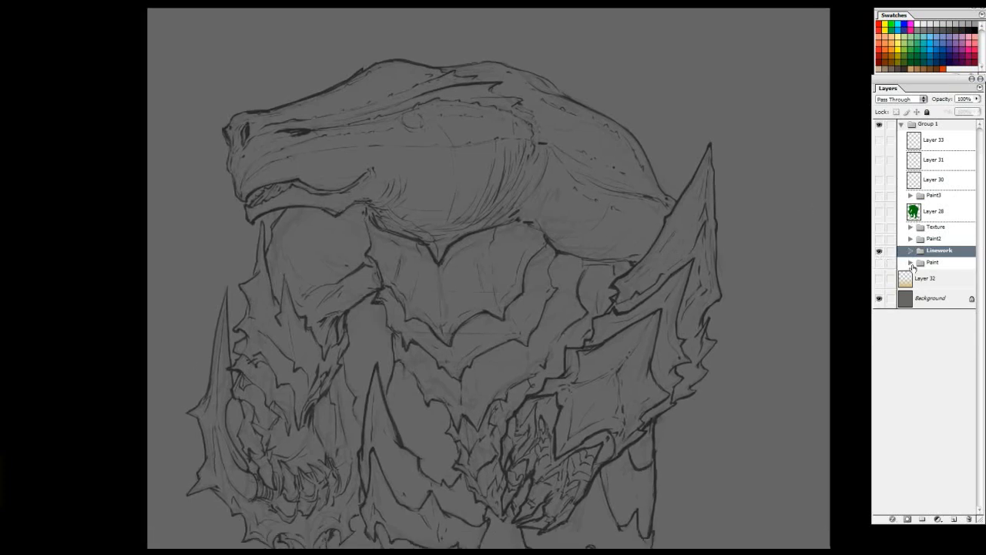
left_click(910, 262)
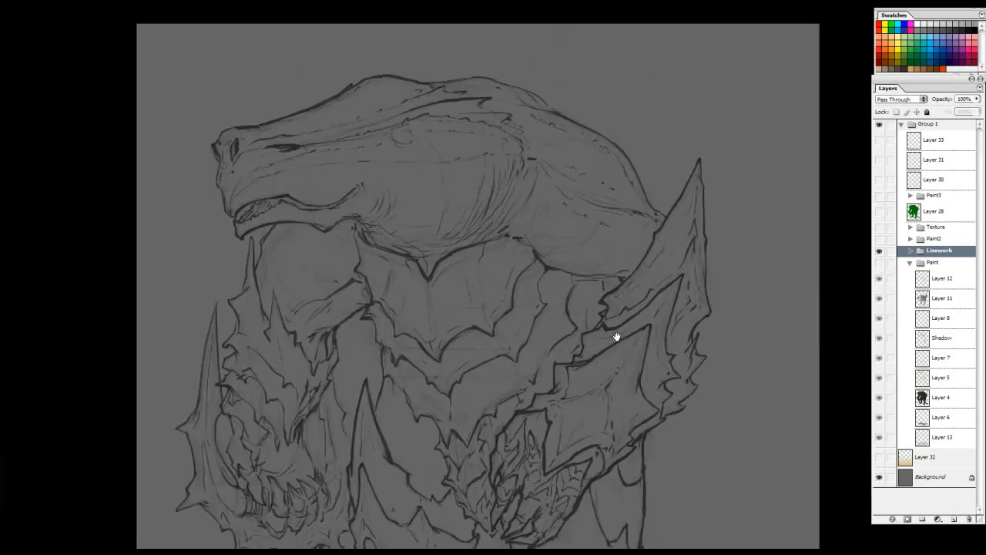
mouse_move(901, 128)
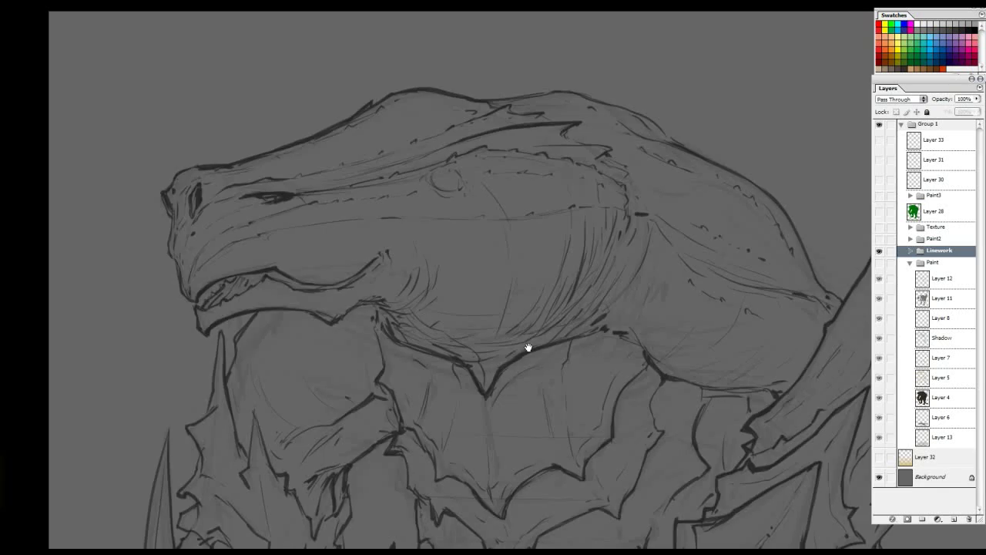
mouse_move(582, 292)
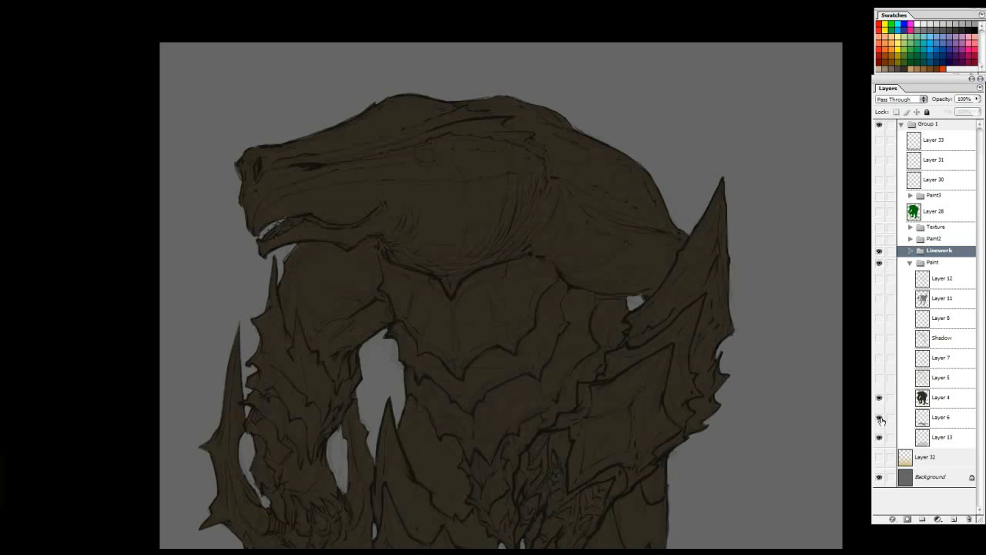
left_click(940, 396)
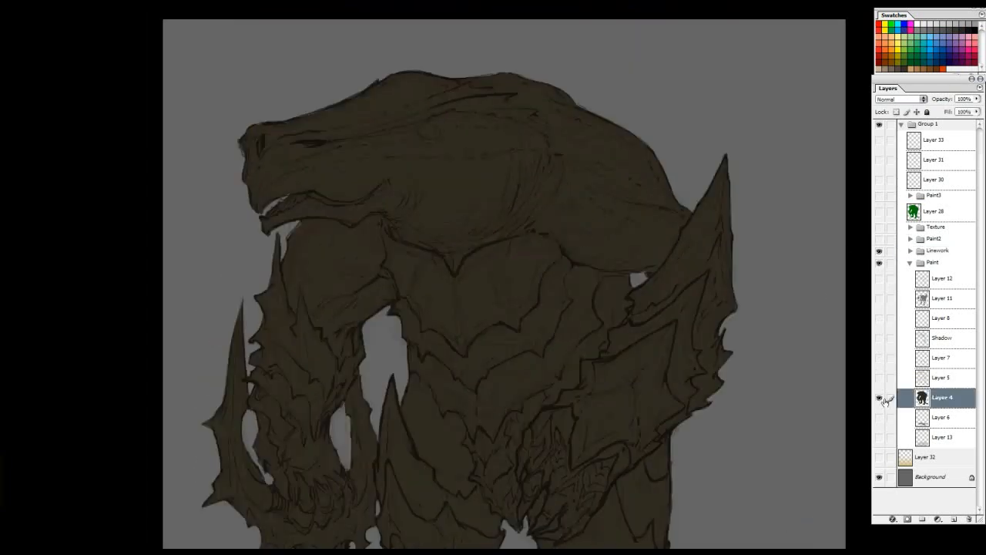
left_click(877, 396)
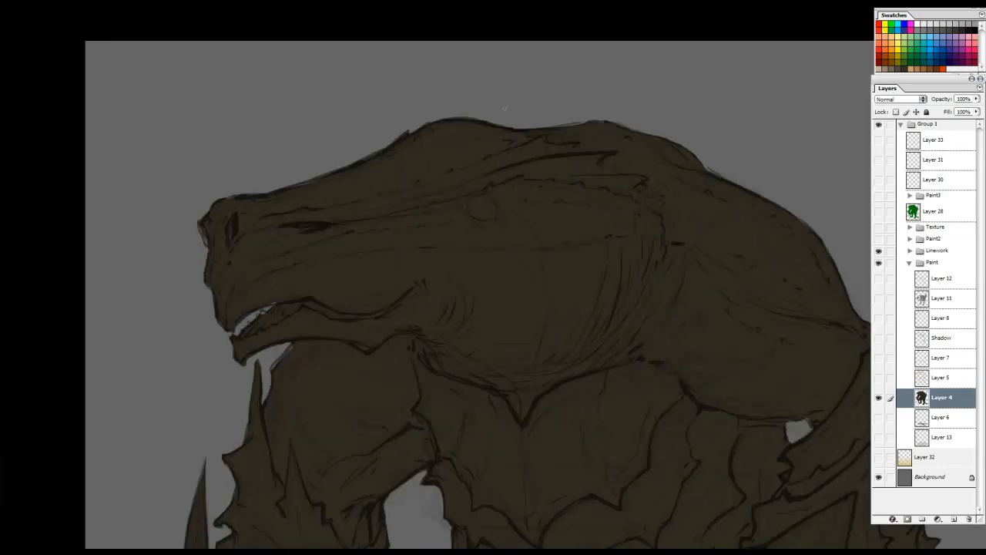
key("Tab")
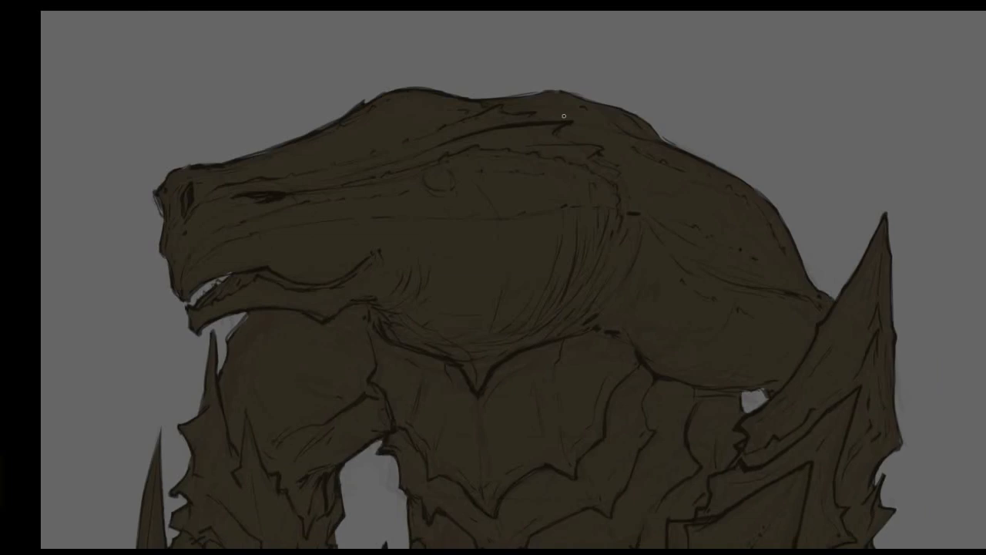
mouse_move(702, 173)
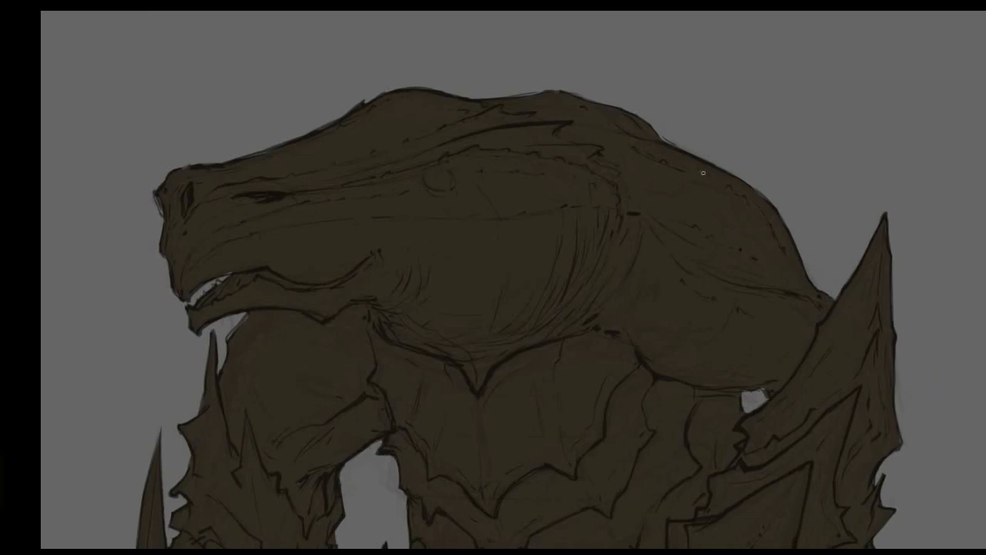
mouse_move(657, 279)
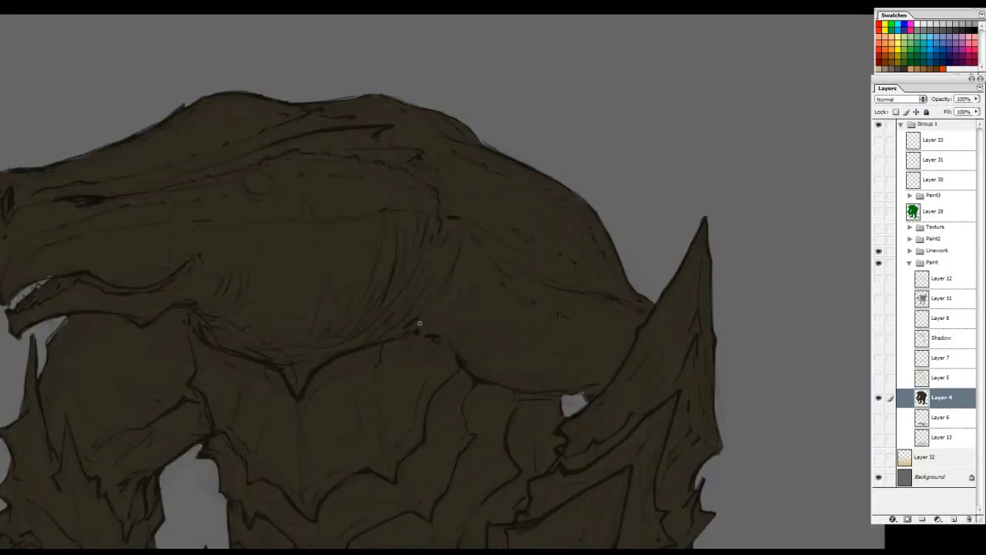
left_click_drag(420, 323, 576, 223)
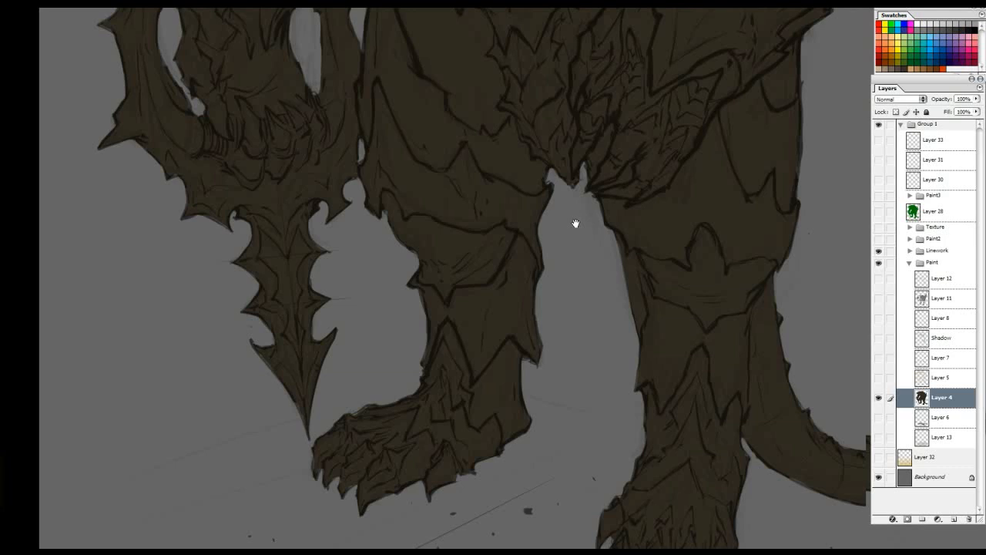
left_click_drag(575, 223, 548, 462)
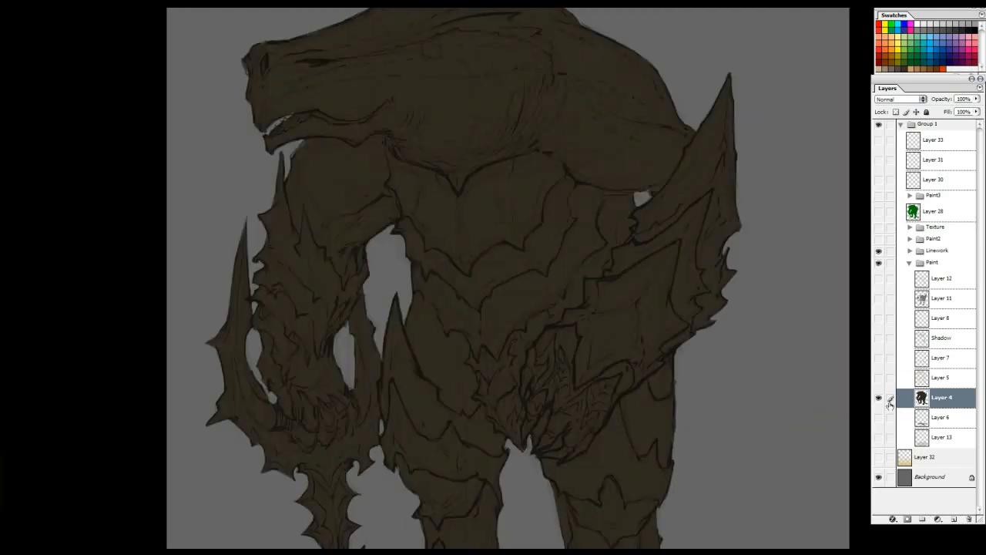
Step: Turn on the Paint group's cast-shadow layer beneath the dragon's feet and tail
scroll("down", 3)
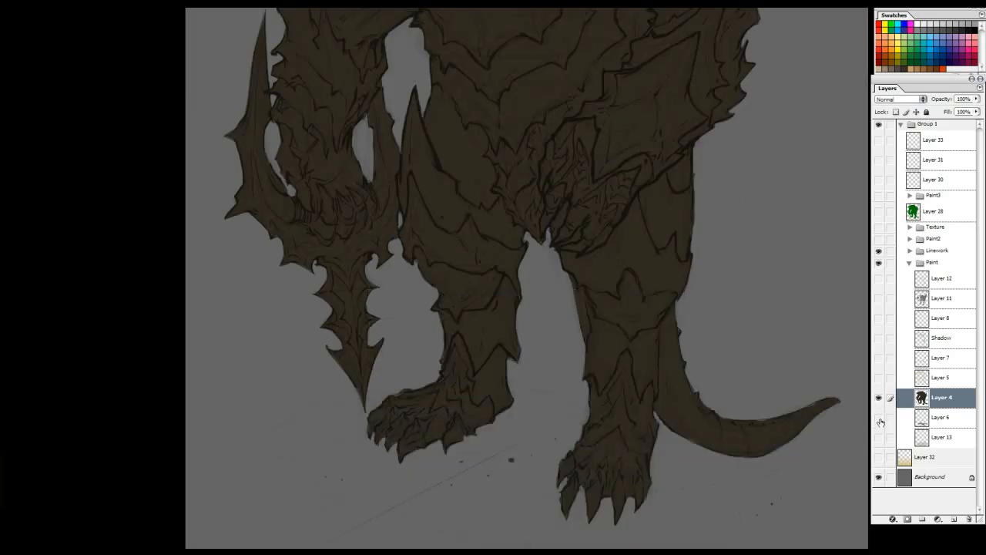
left_click(878, 418)
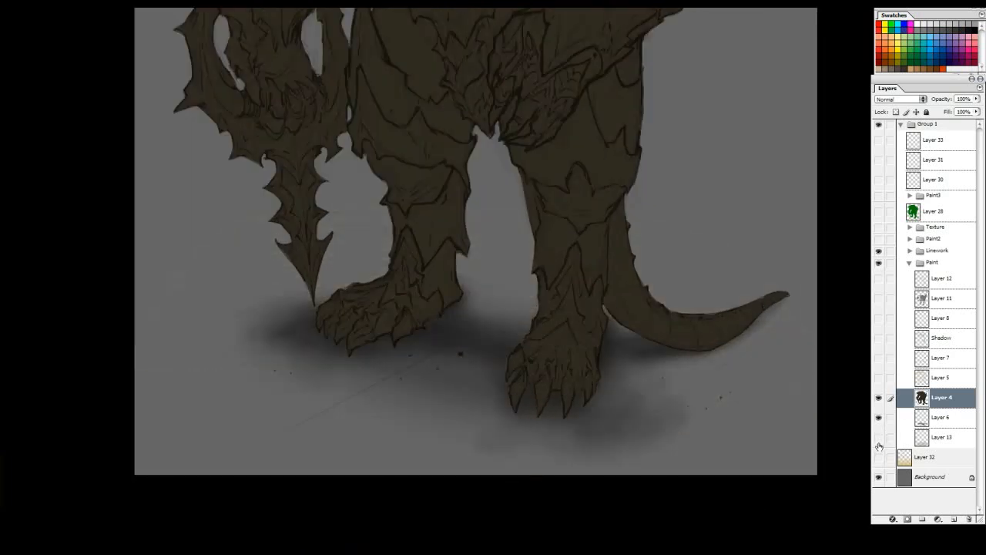
left_click(878, 445)
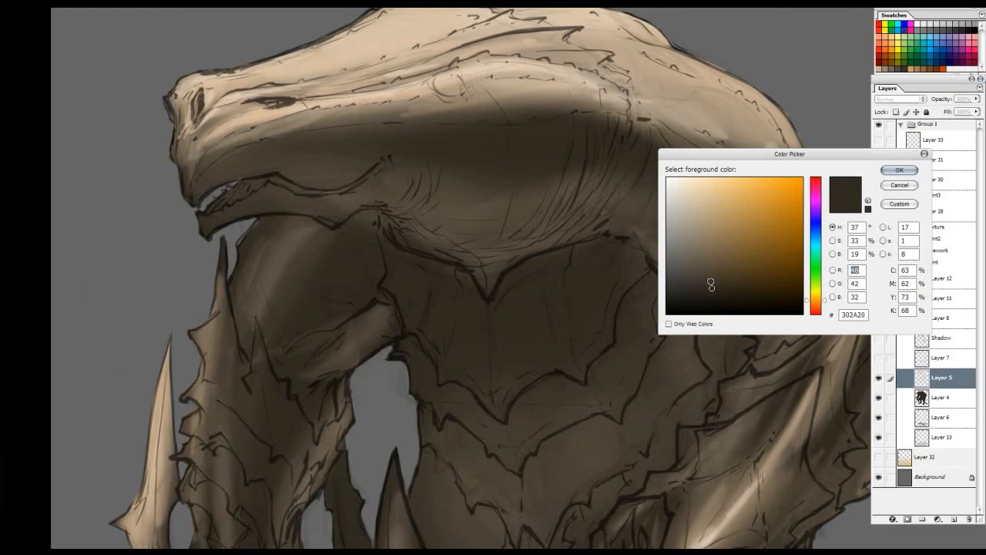
Step: Choose a lighter mid brown in the Color Picker for the warm value render
left_click(711, 243)
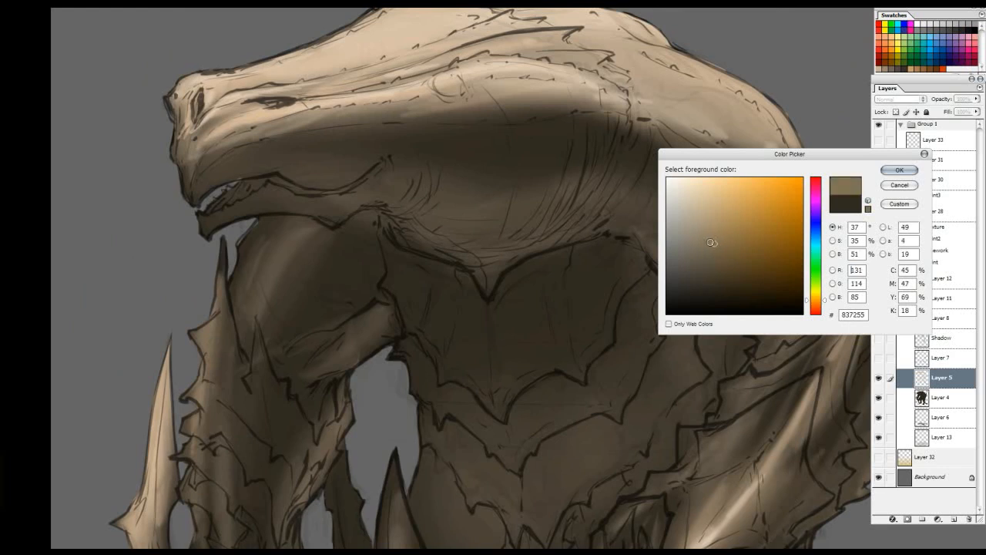
left_click(899, 169)
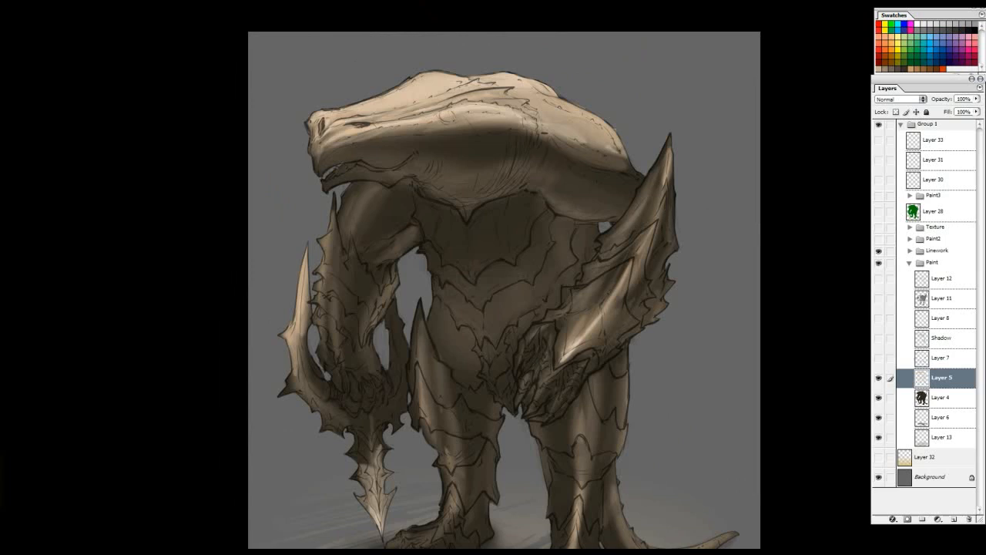
Step: Draw a red neck contour, circle the dark chest shadow, and toggle the Linework group
left_click_drag(374, 166, 386, 228)
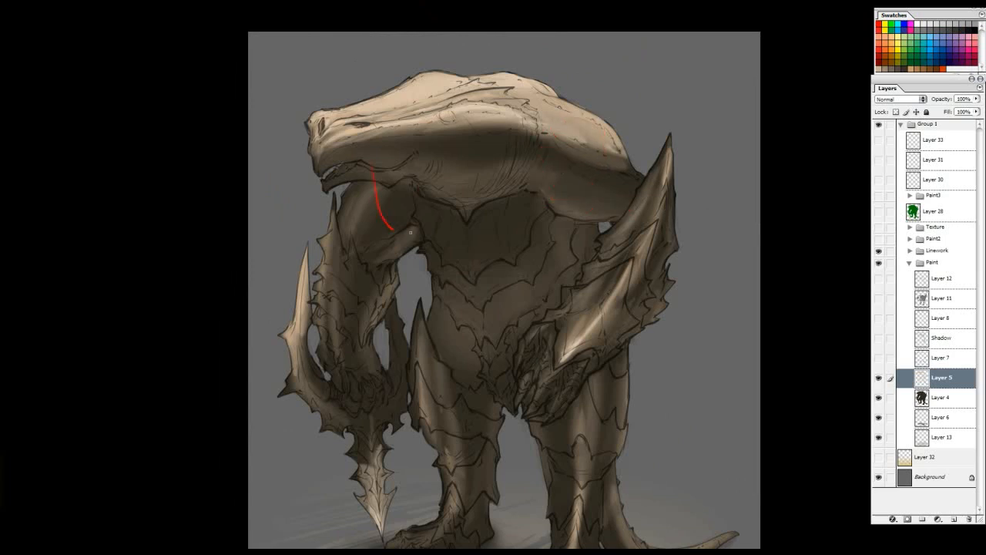
left_click_drag(412, 231, 485, 356)
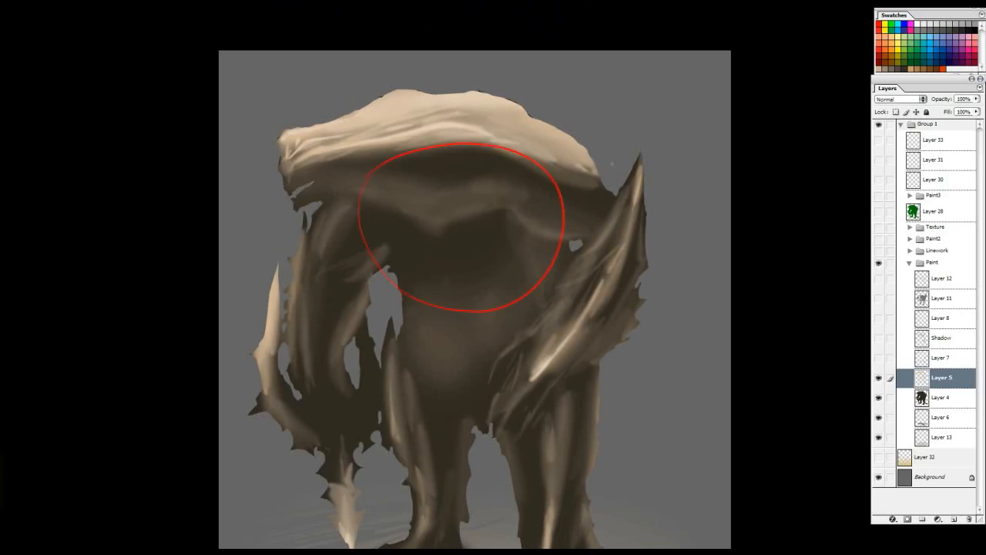
left_click(877, 250)
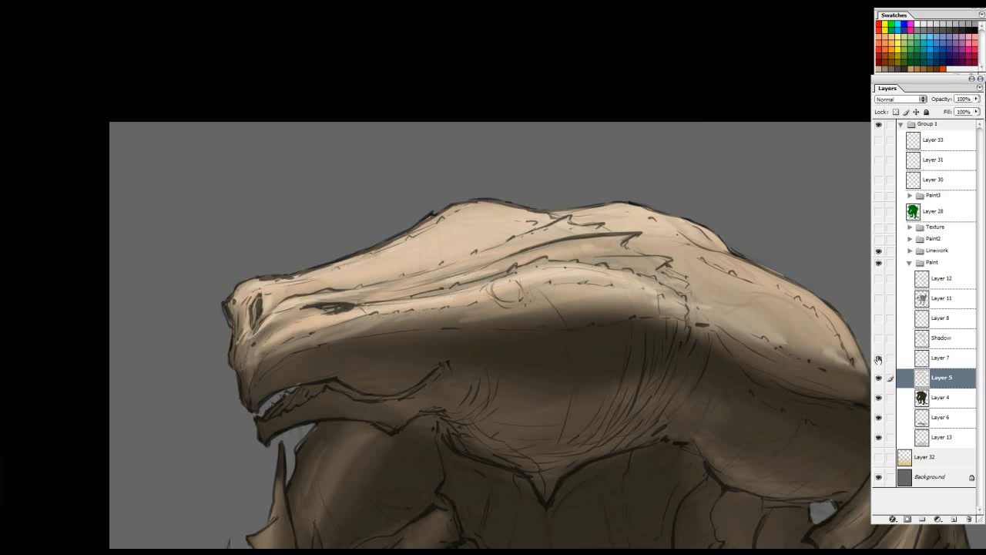
Step: On Layer 7, undo the red check note, mark the head spike, and zoom into the snout
left_click(940, 356)
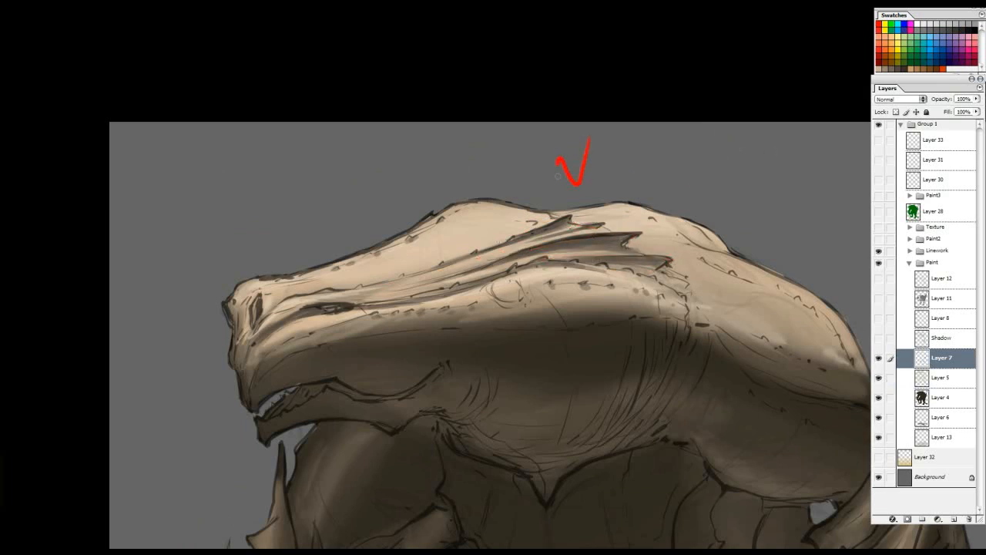
key("ctrl+z")
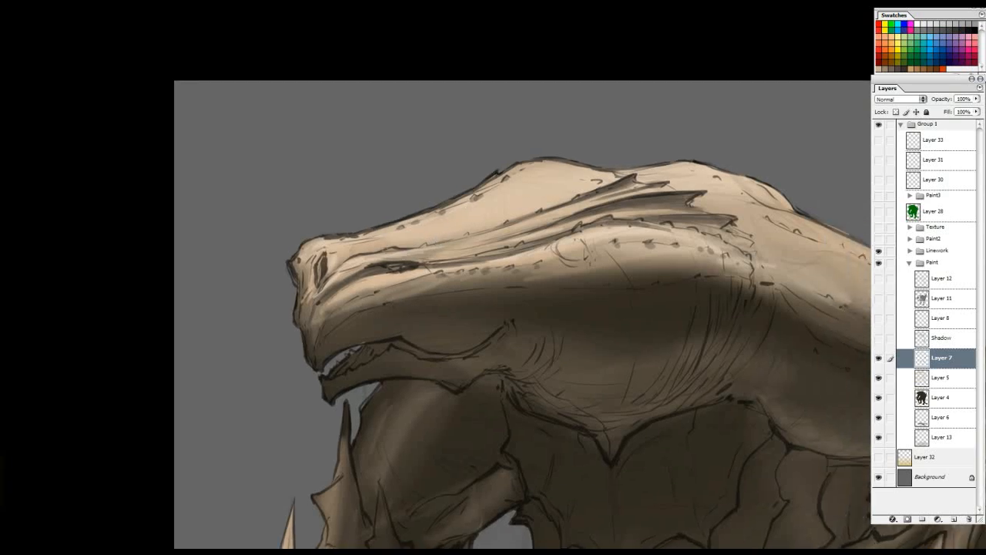
left_click_drag(466, 178, 659, 247)
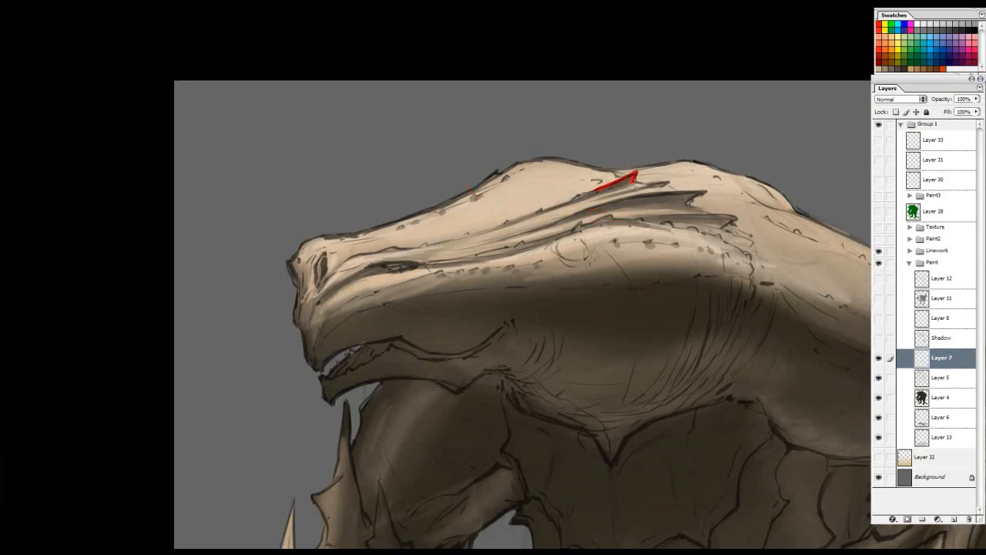
left_click_drag(609, 182, 732, 212)
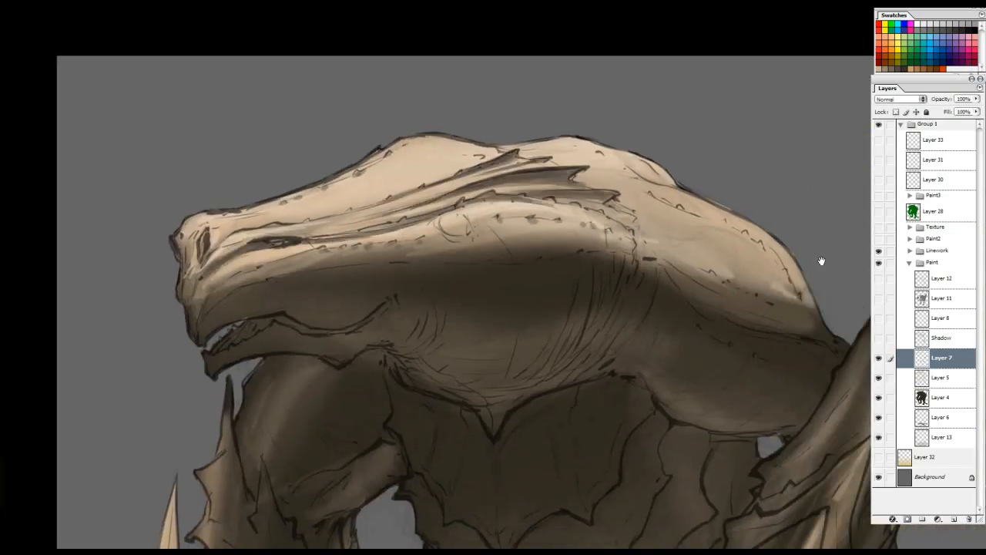
left_click(877, 340)
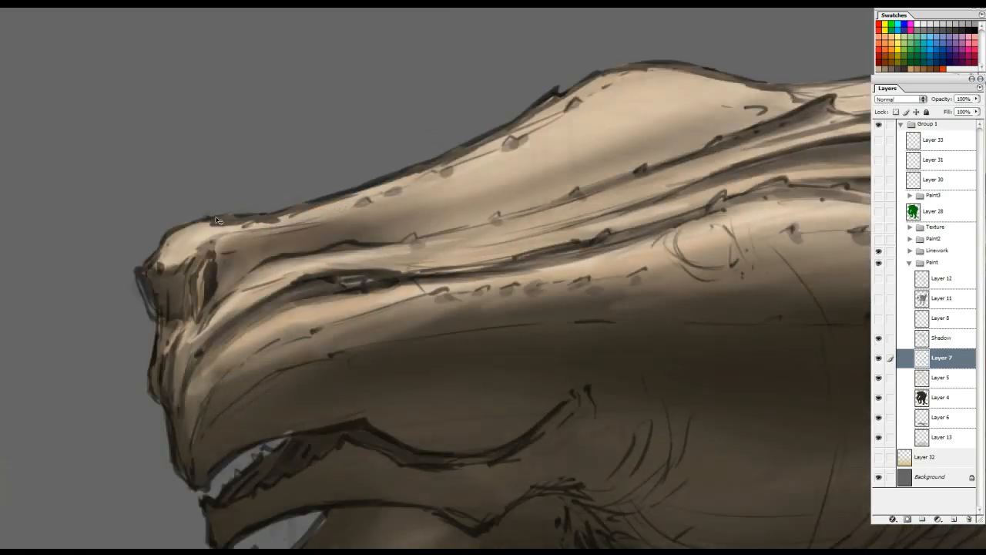
Step: On new Layer 35, paint three red cross-contour lines from the snout tip down to the jaw
left_click(941, 337)
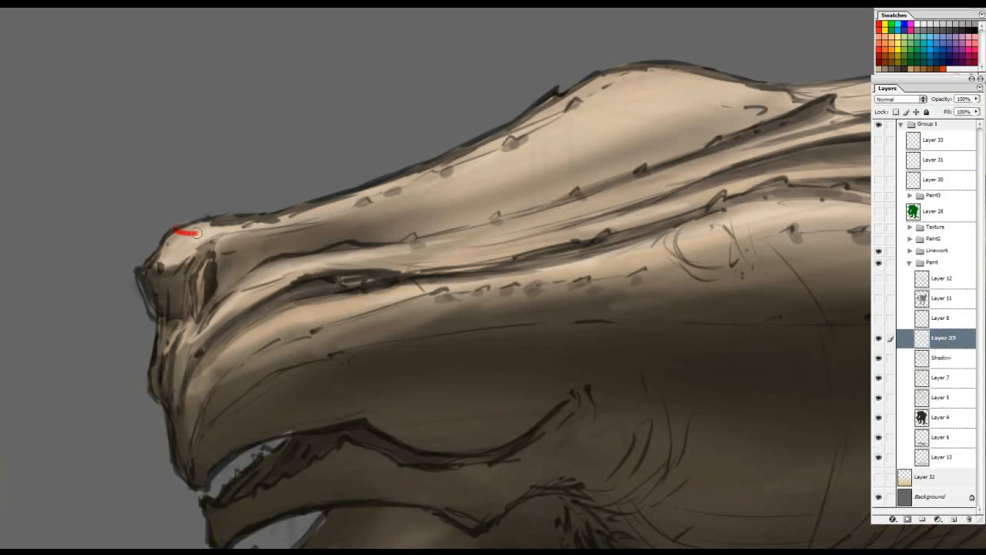
left_click_drag(185, 231, 235, 278)
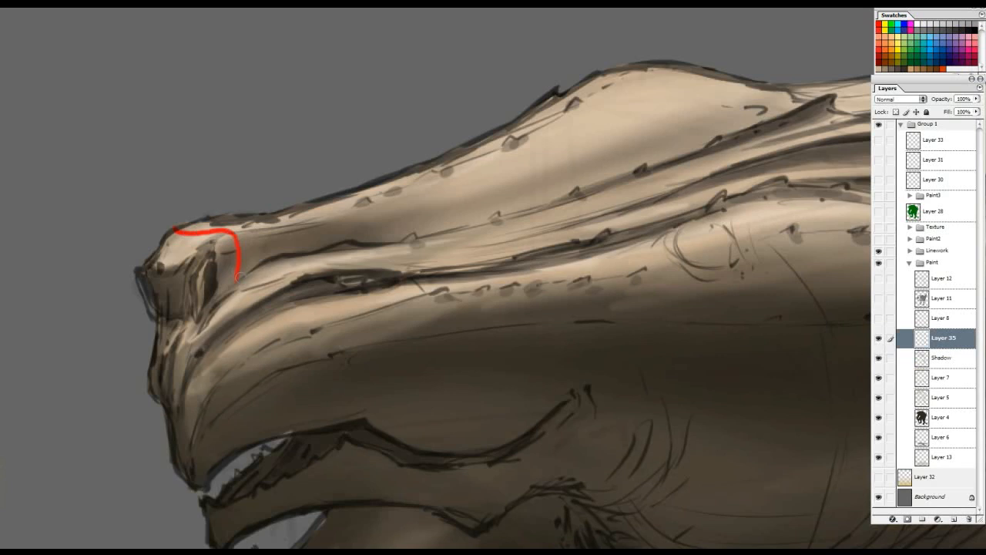
left_click_drag(238, 275, 254, 297)
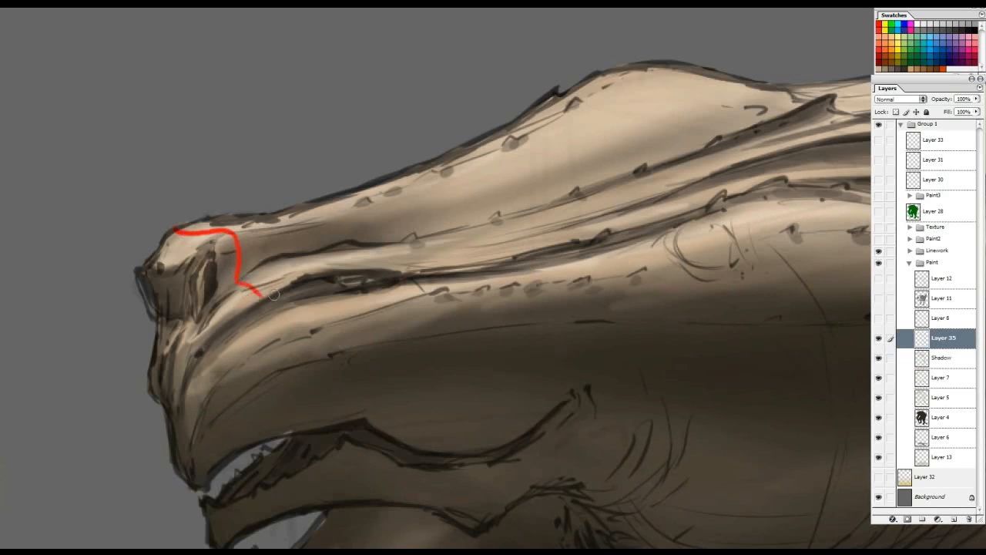
left_click_drag(255, 296, 285, 339)
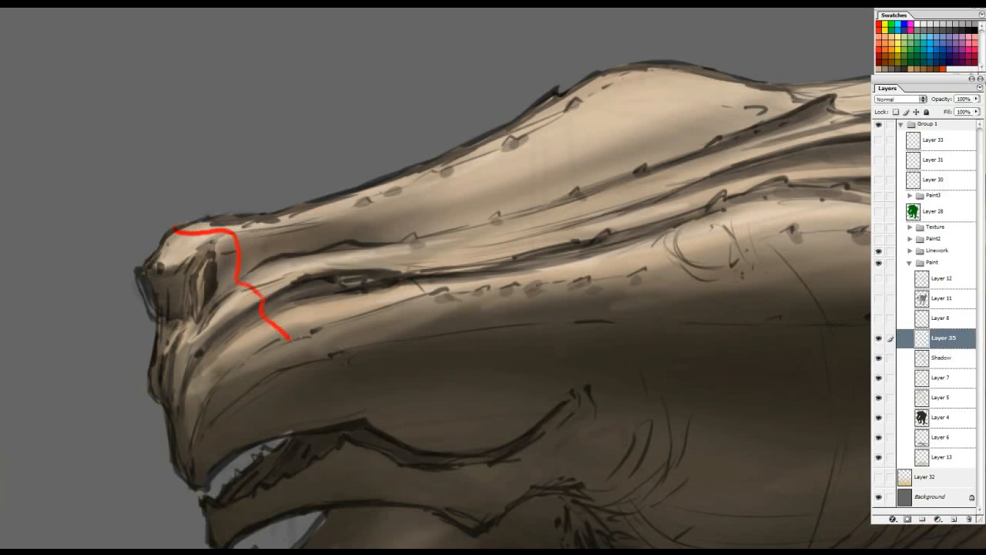
left_click_drag(277, 331, 288, 437)
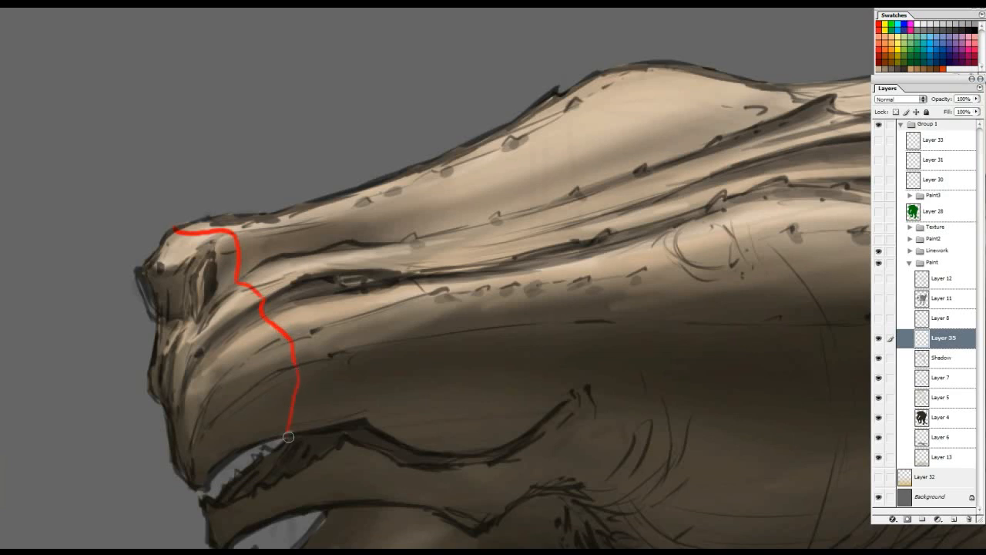
left_click_drag(288, 437, 316, 204)
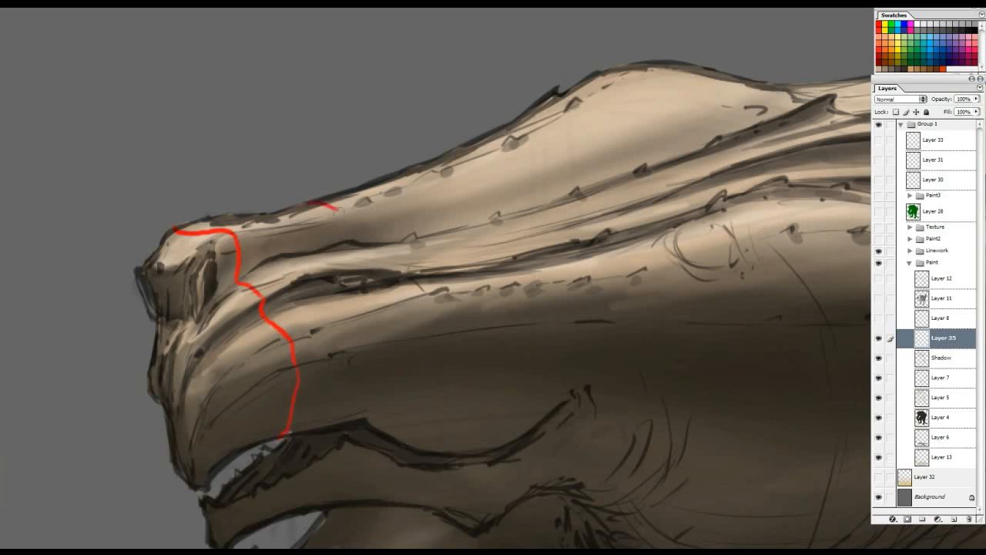
left_click_drag(332, 204, 362, 270)
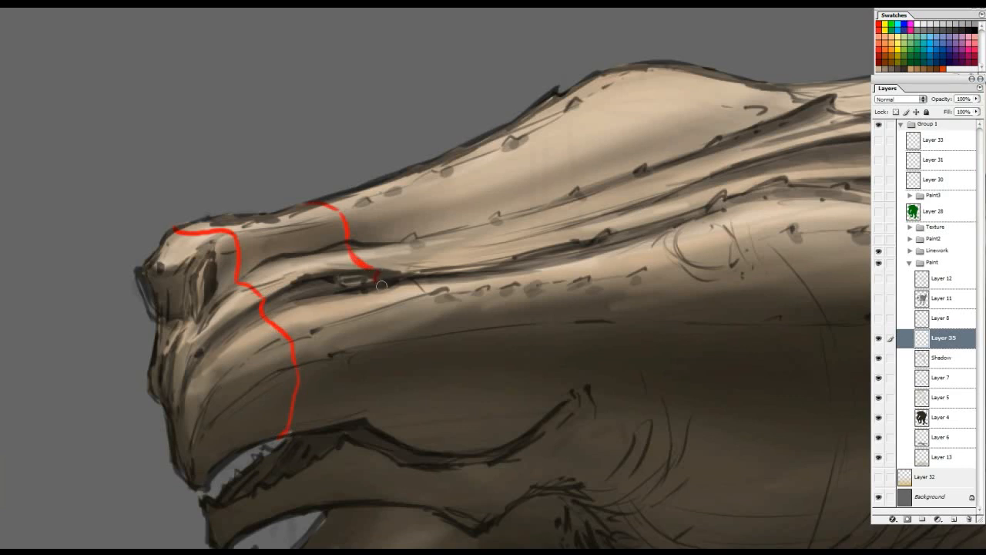
left_click_drag(381, 285, 405, 317)
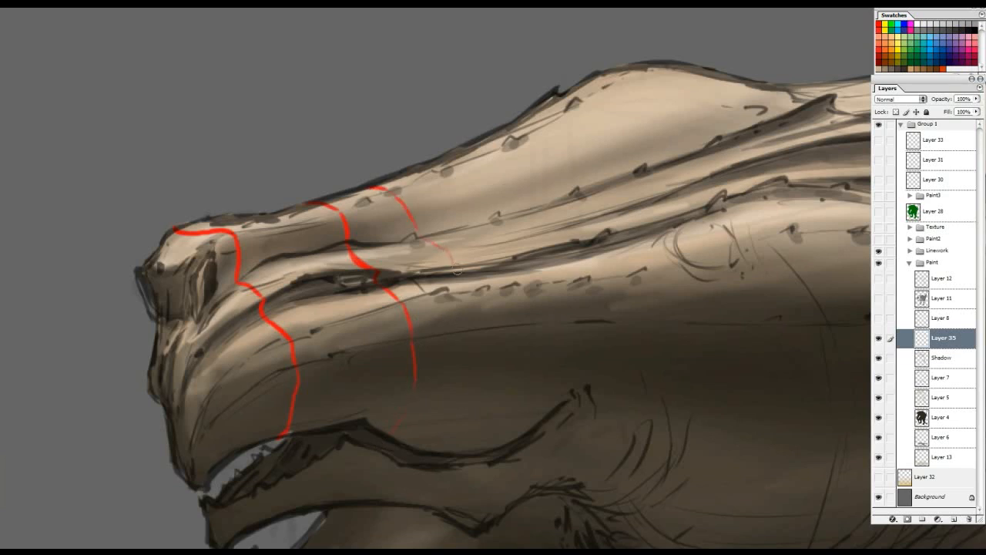
mouse_move(481, 337)
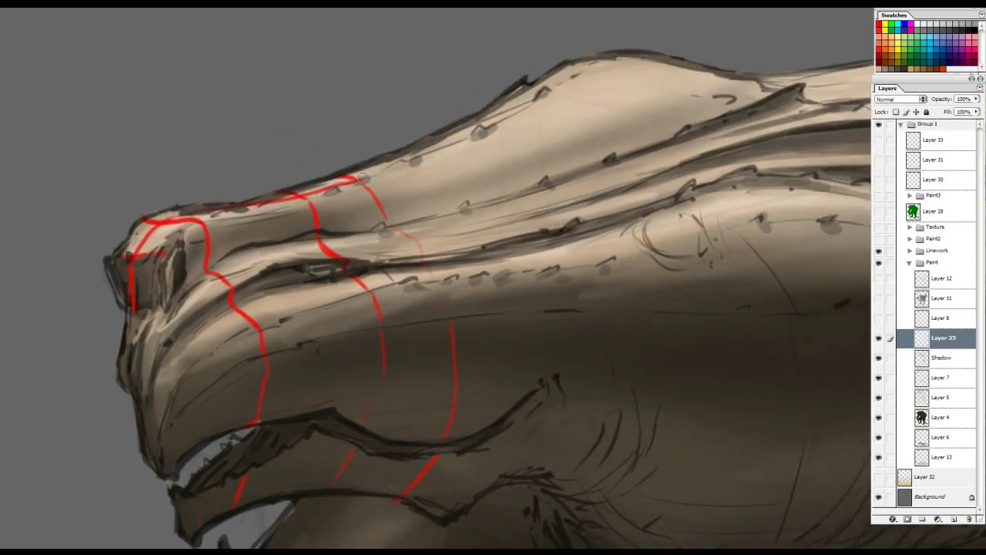
left_click_drag(362, 176, 607, 62)
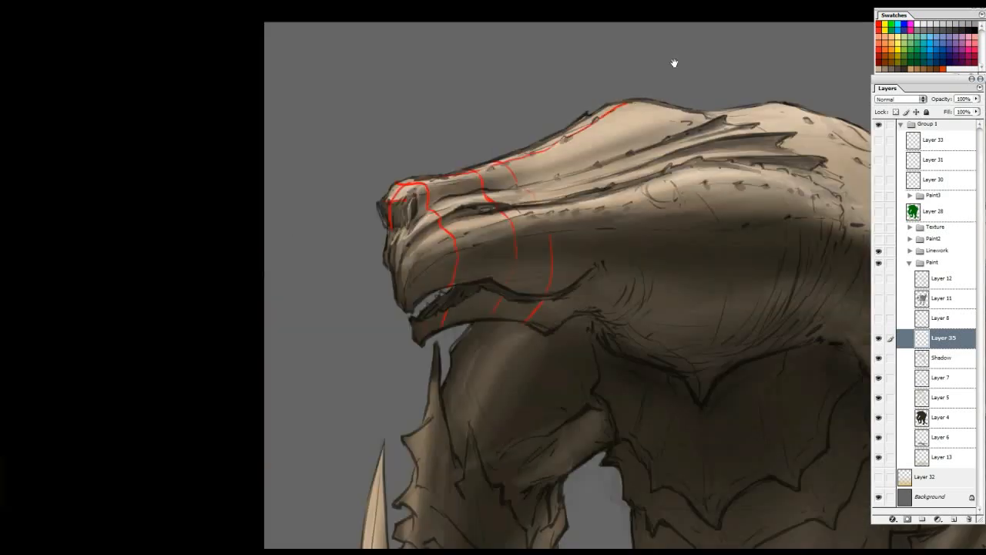
Step: Extend the red contour grid over the top of the head and across the neck
left_click_drag(674, 63, 647, 84)
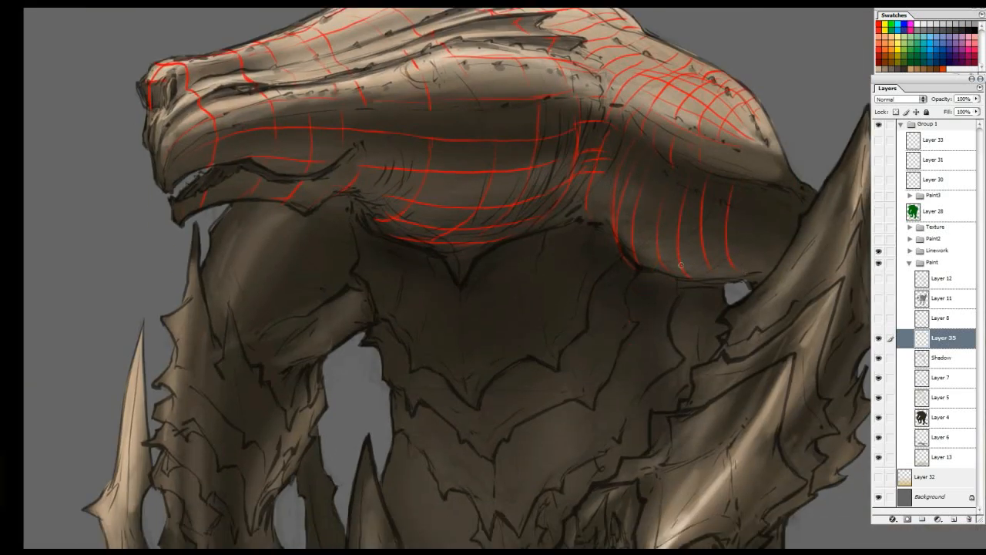
left_click_drag(682, 266, 746, 181)
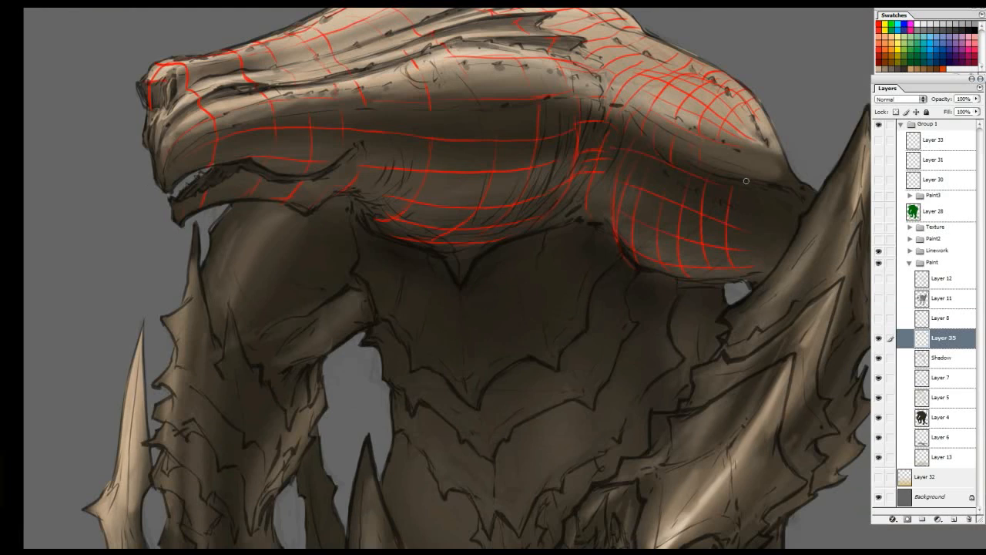
mouse_move(683, 157)
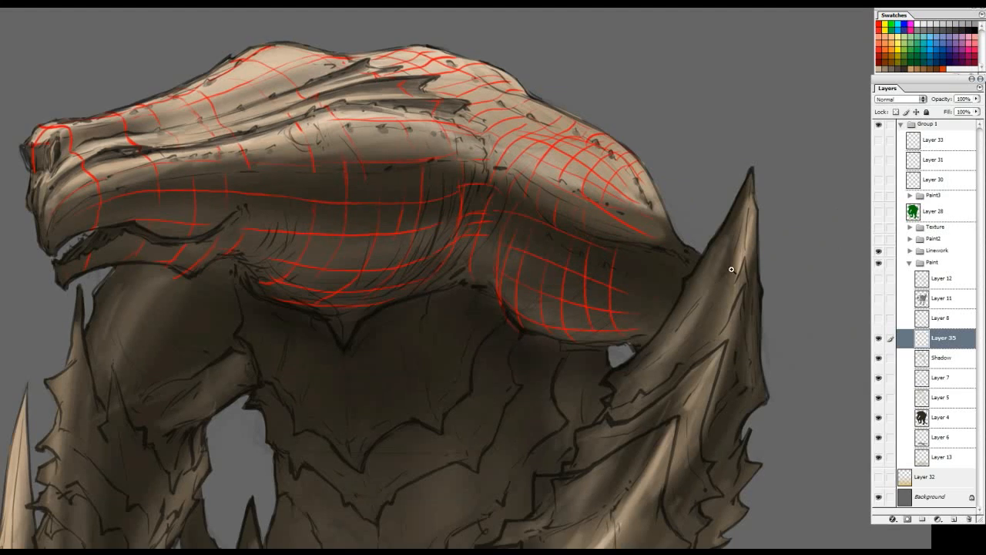
Step: Hide the Layer 35 wireframe, select Layer 11, and add Layer 36 to the Paint group
left_click(878, 318)
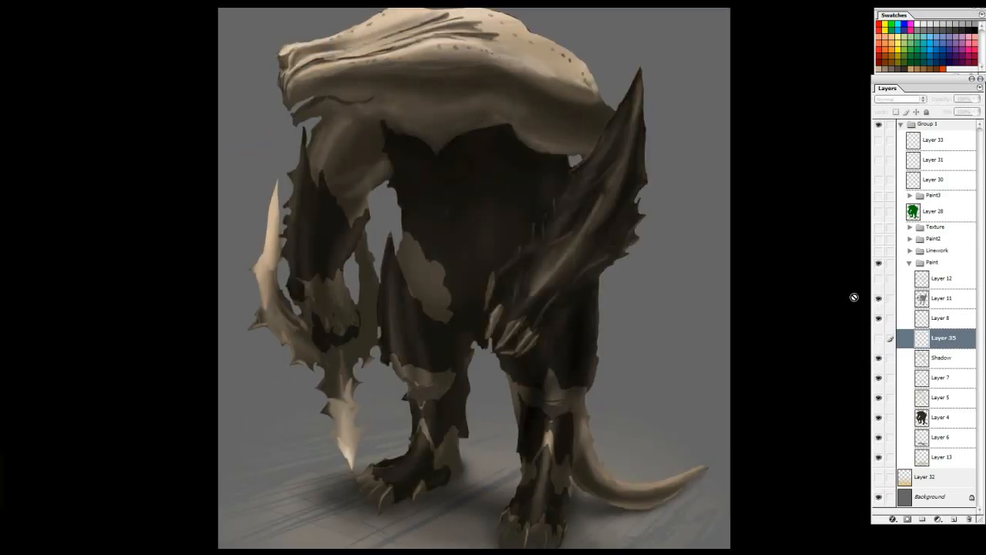
left_click(942, 298)
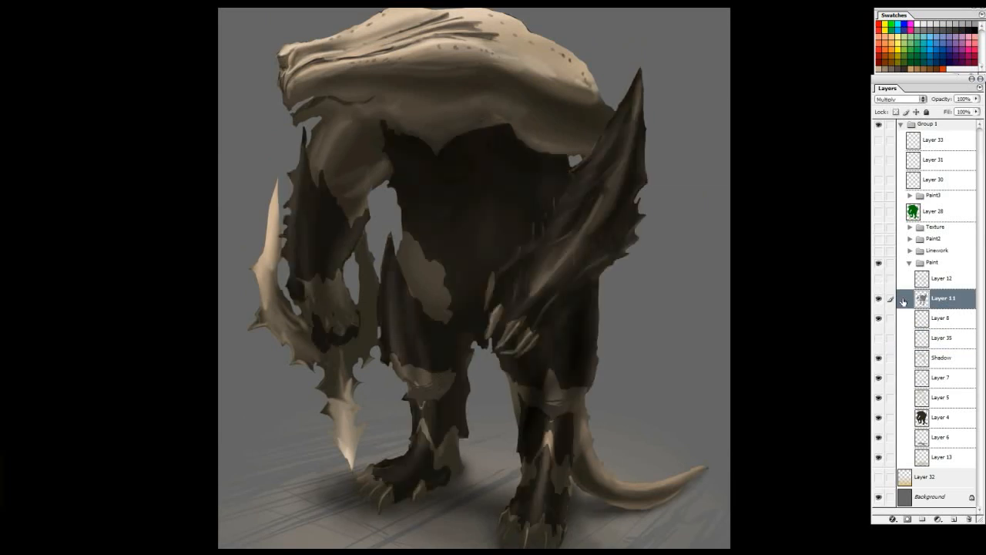
left_click(878, 299)
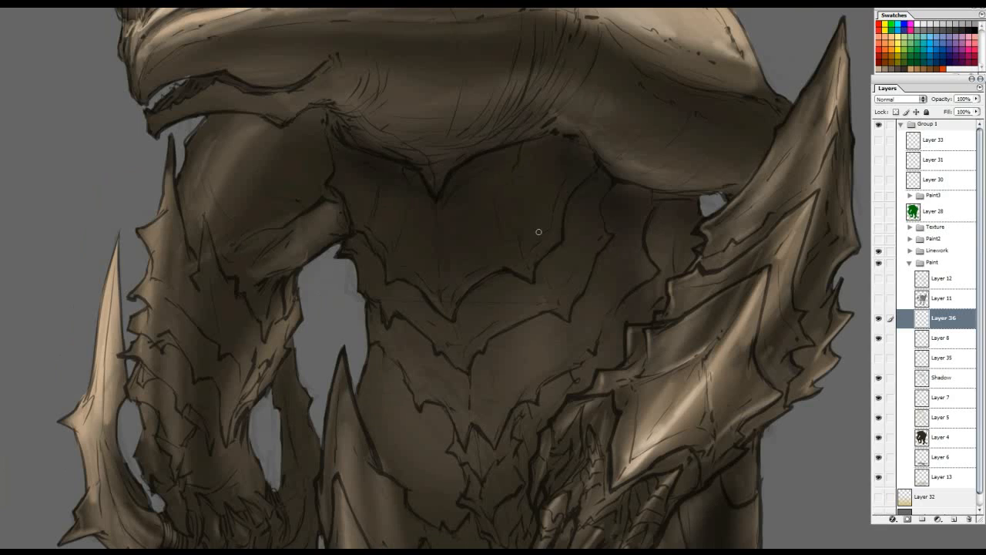
Step: Pan down to the legs and feet, then select the dark Multiply armor Layer 11
left_click_drag(539, 231, 477, 177)
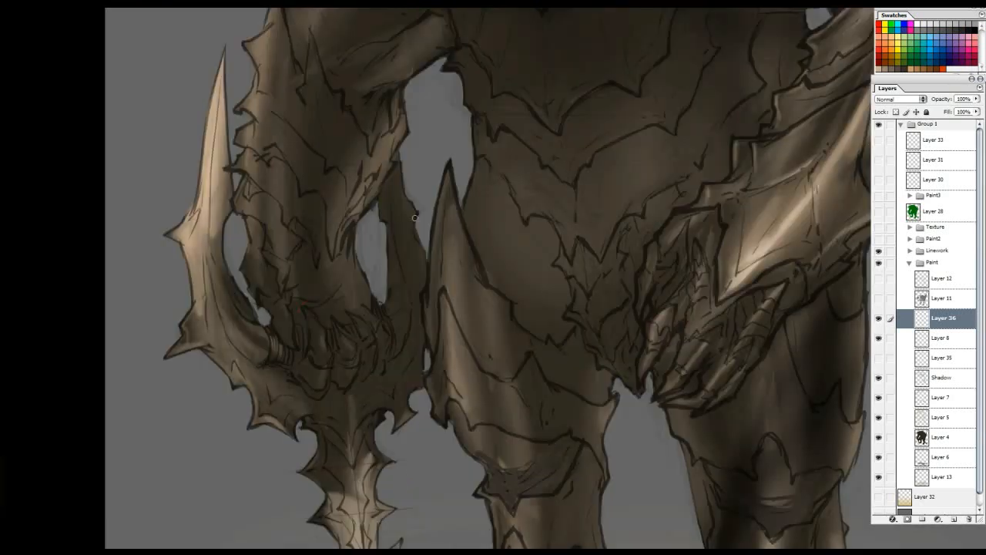
left_click_drag(416, 219, 385, 312)
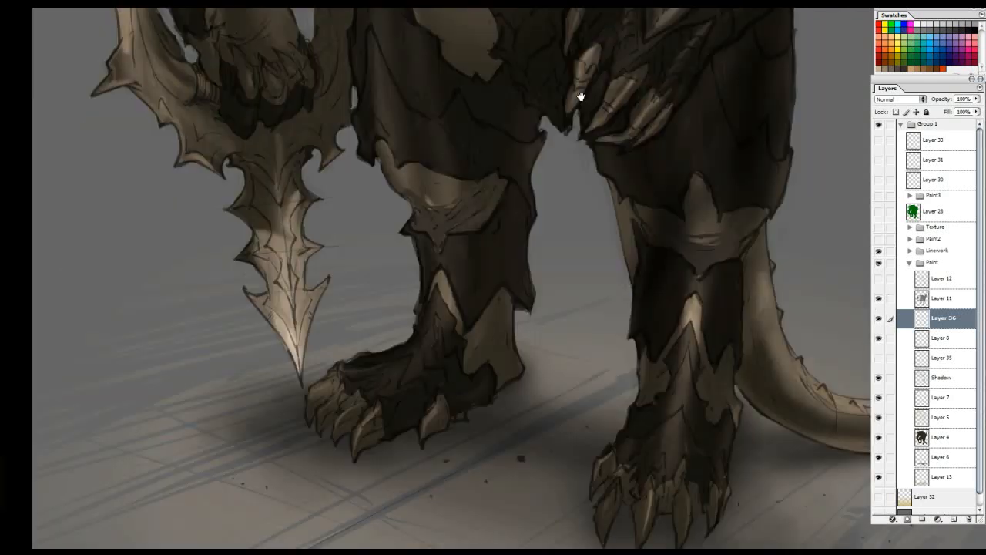
left_click(943, 298)
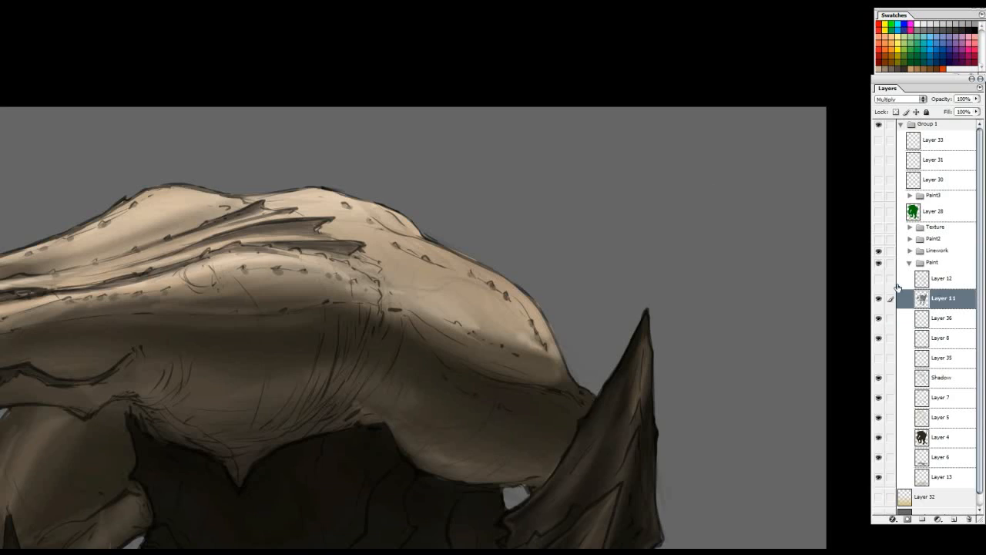